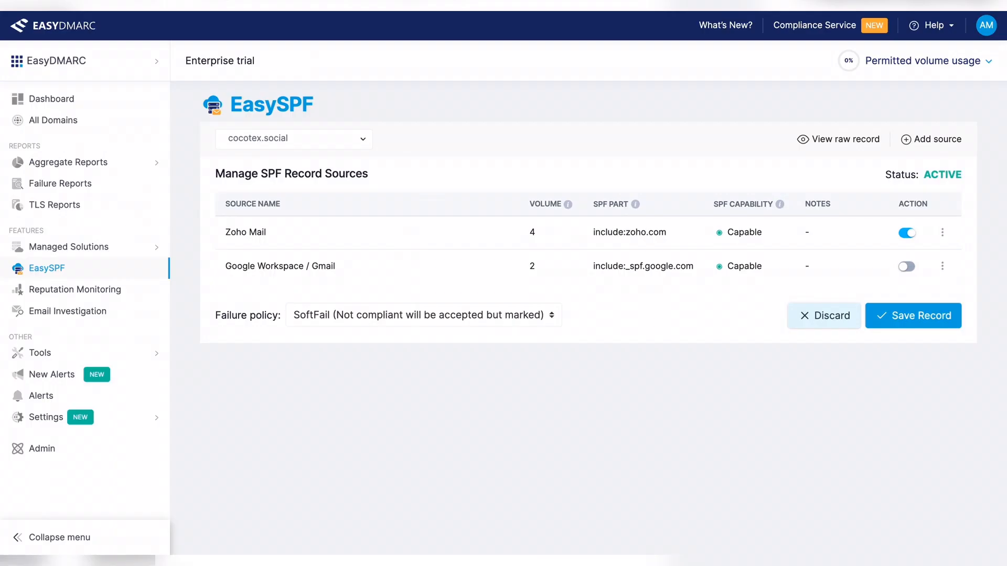
pyautogui.moveTo(450, 189)
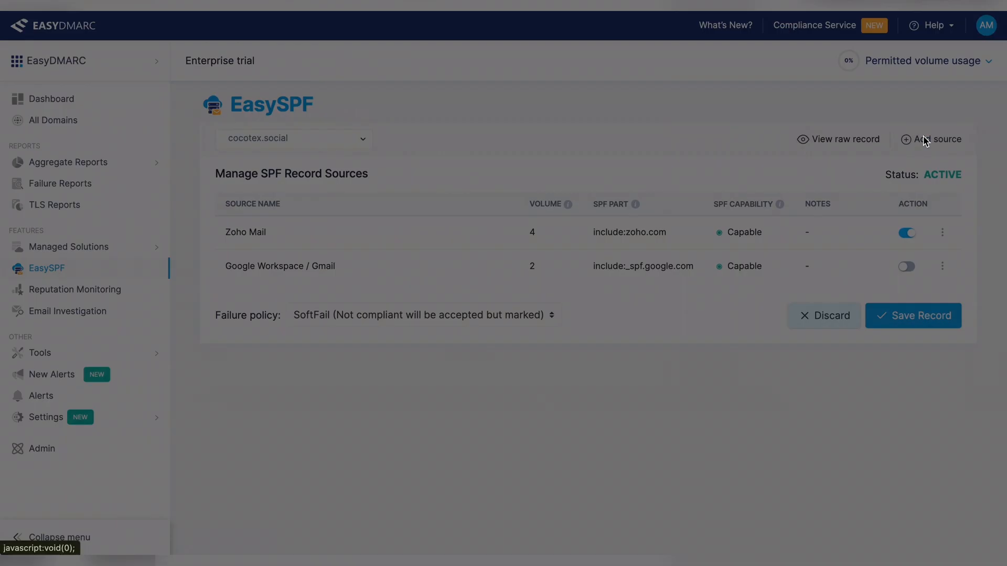
# Add an 'Odoo' SPF source with include value _spf.odoo.com to the sources list.
pyautogui.click(937, 139)
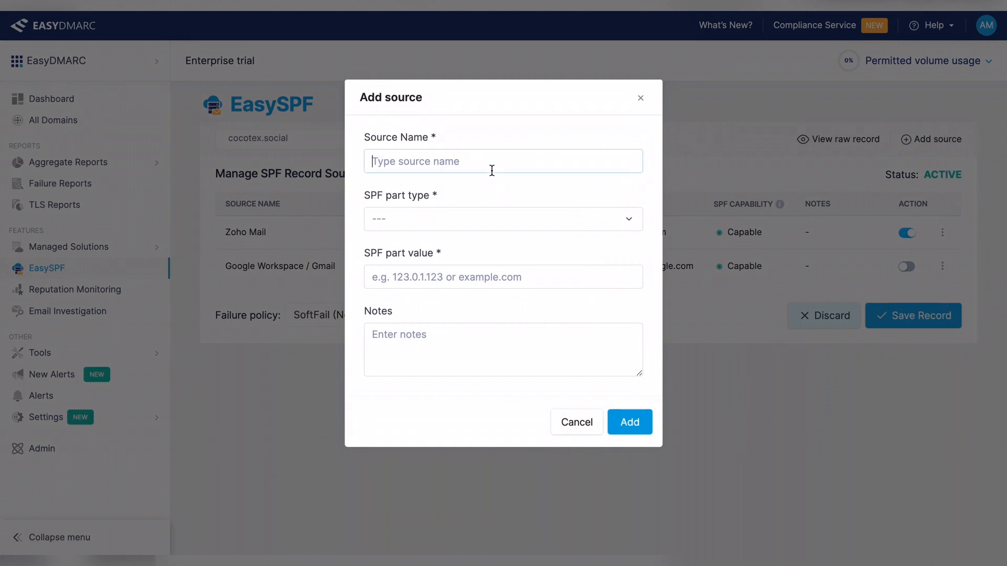
pyautogui.write('Odoo')
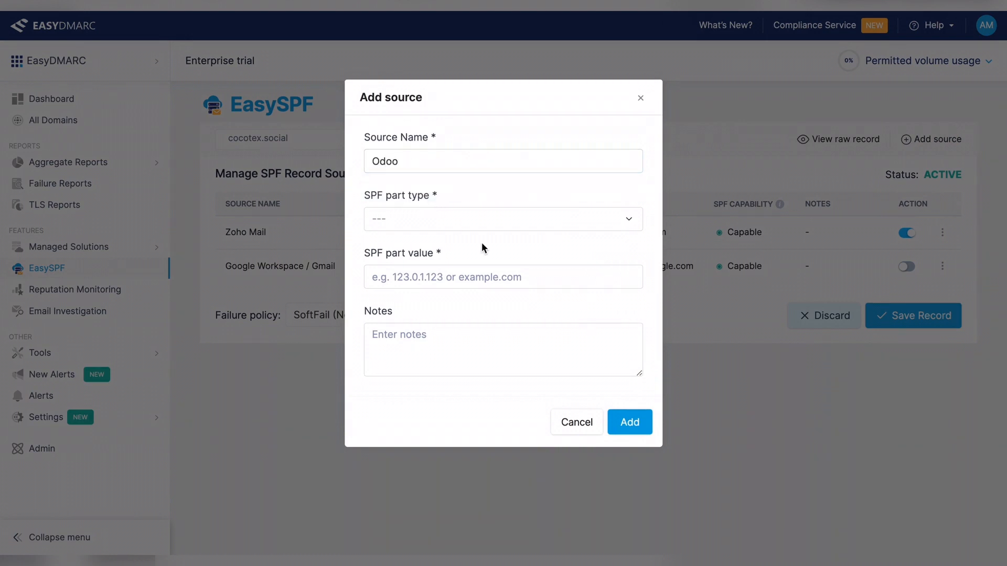
pyautogui.click(503, 218)
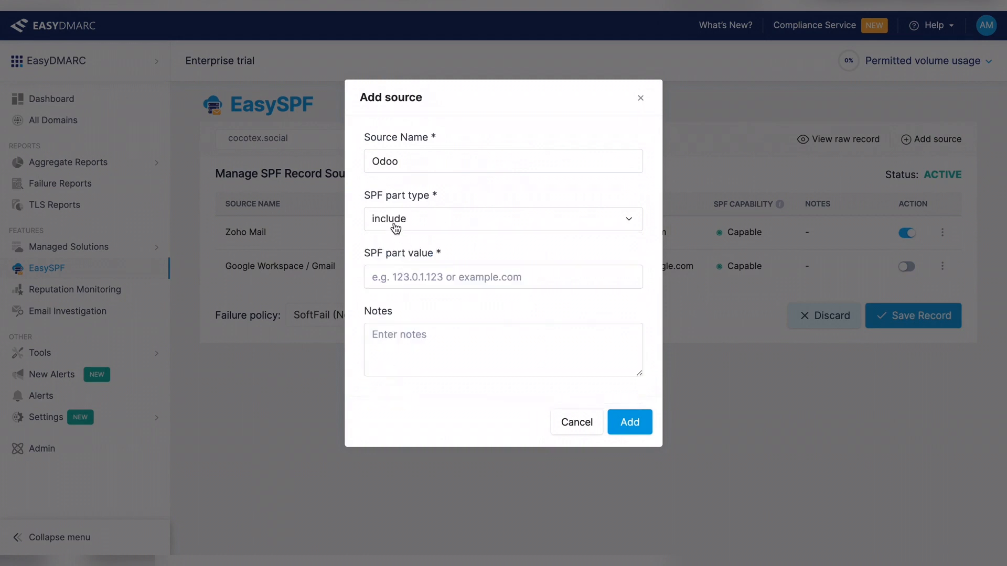
pyautogui.click(503, 276)
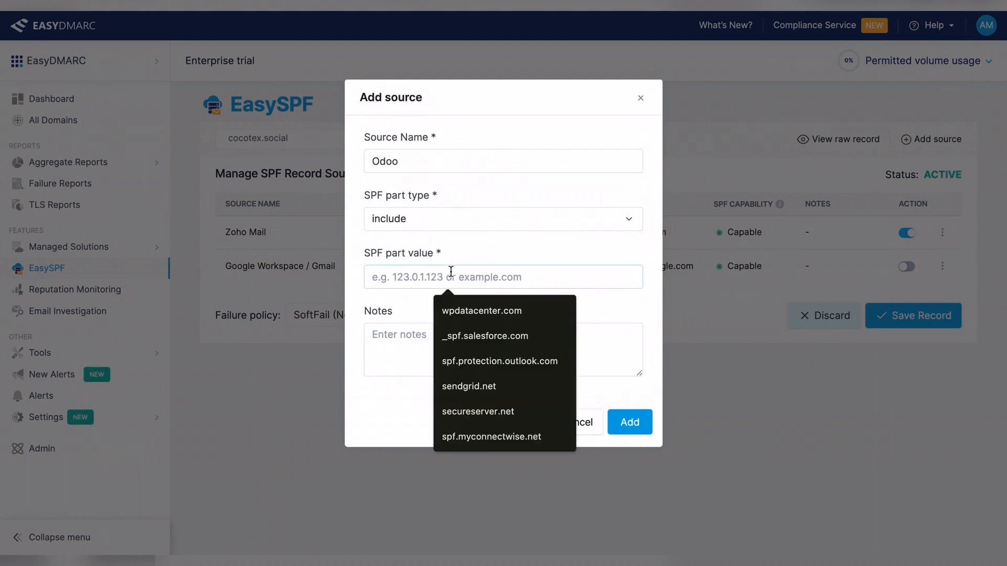
pyautogui.write('_spf.odoo.com')
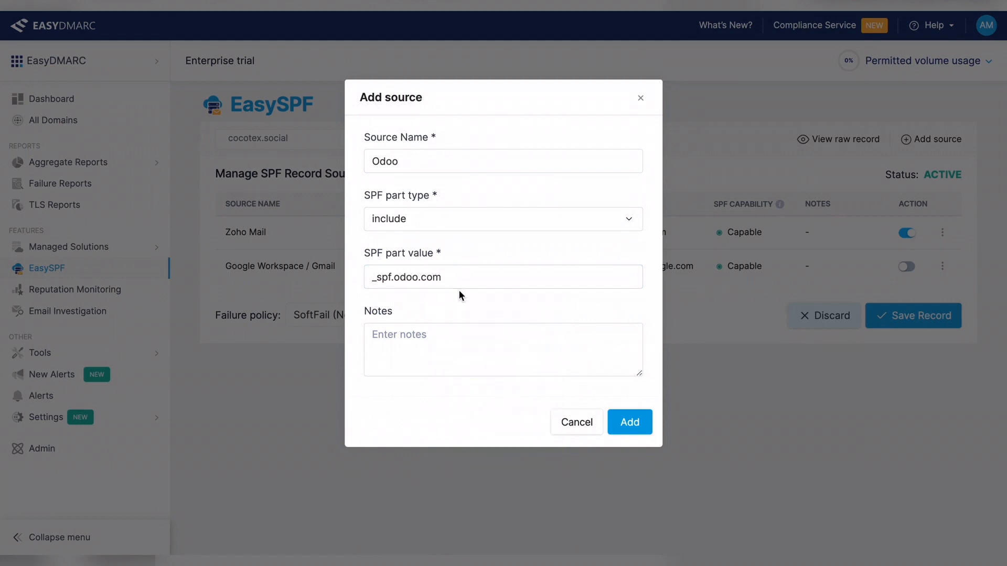
pyautogui.click(629, 422)
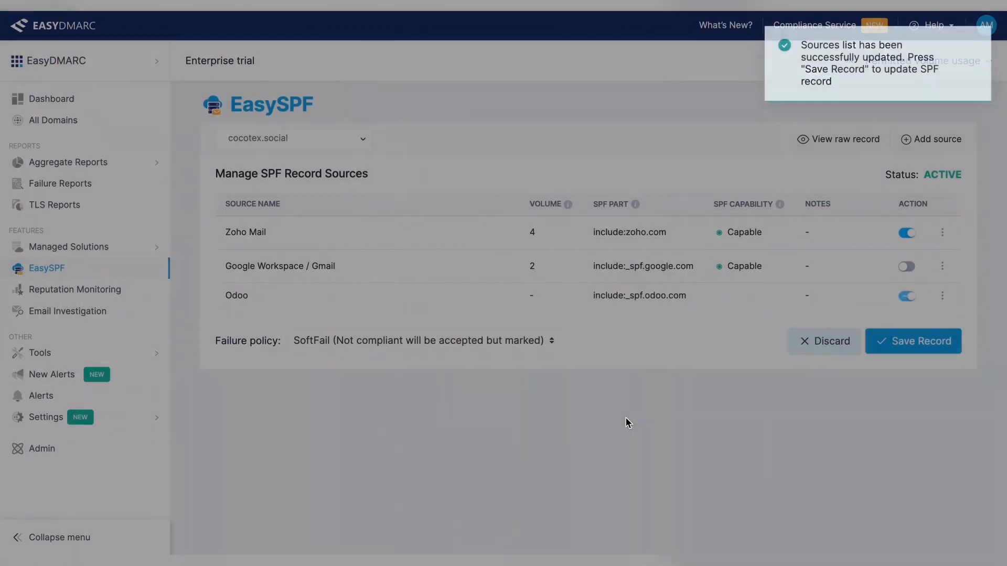
# Save and confirm the updated SPF record, dismiss the success dialog, and refresh EasySPF.
pyautogui.click(912, 341)
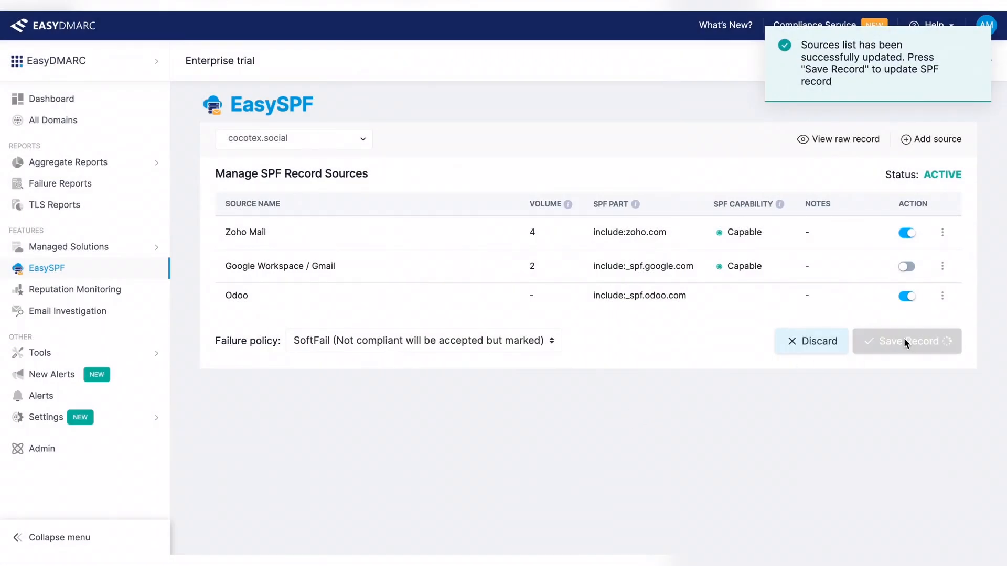
pyautogui.click(912, 341)
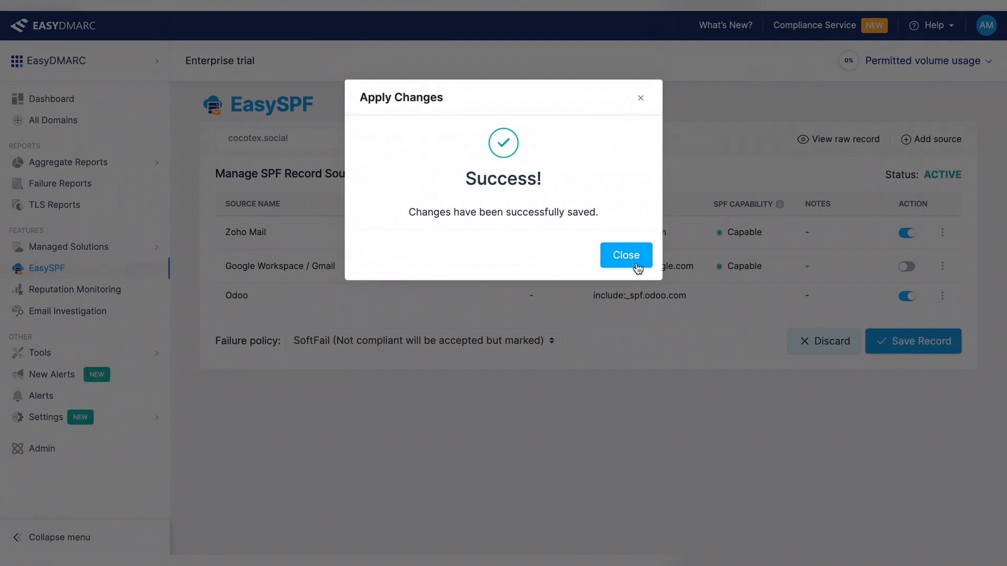
pyautogui.click(626, 254)
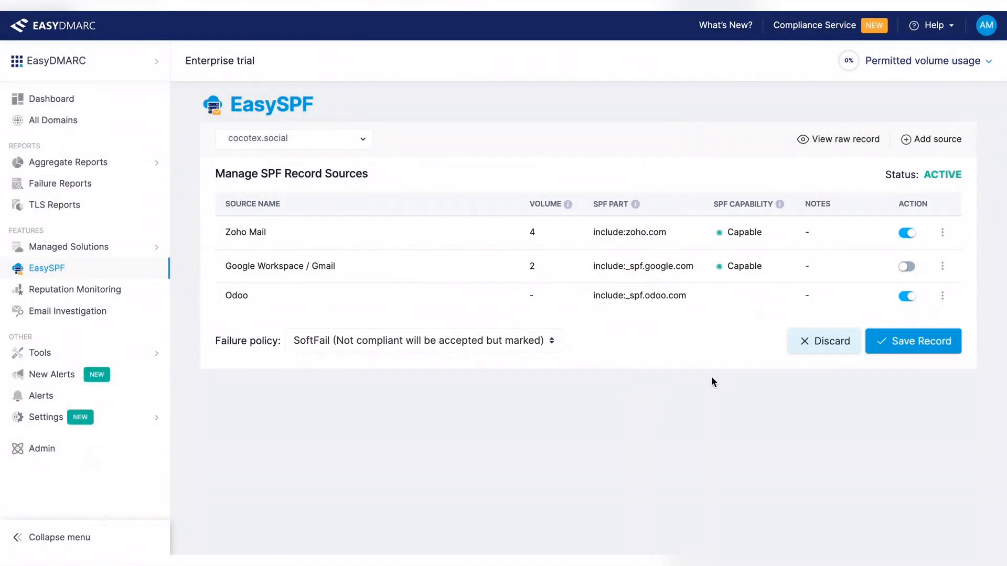
pyautogui.click(913, 341)
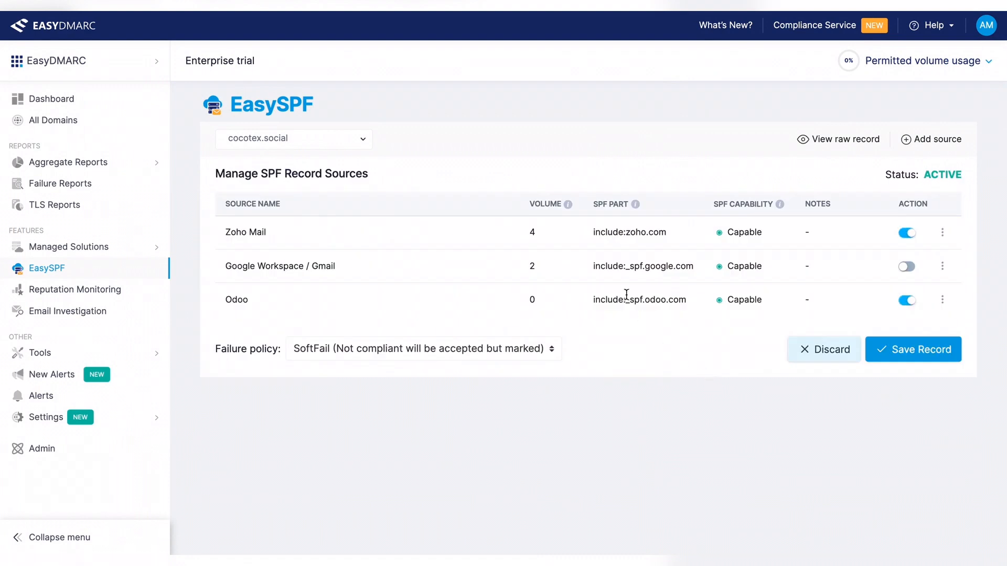
pyautogui.moveTo(563, 31)
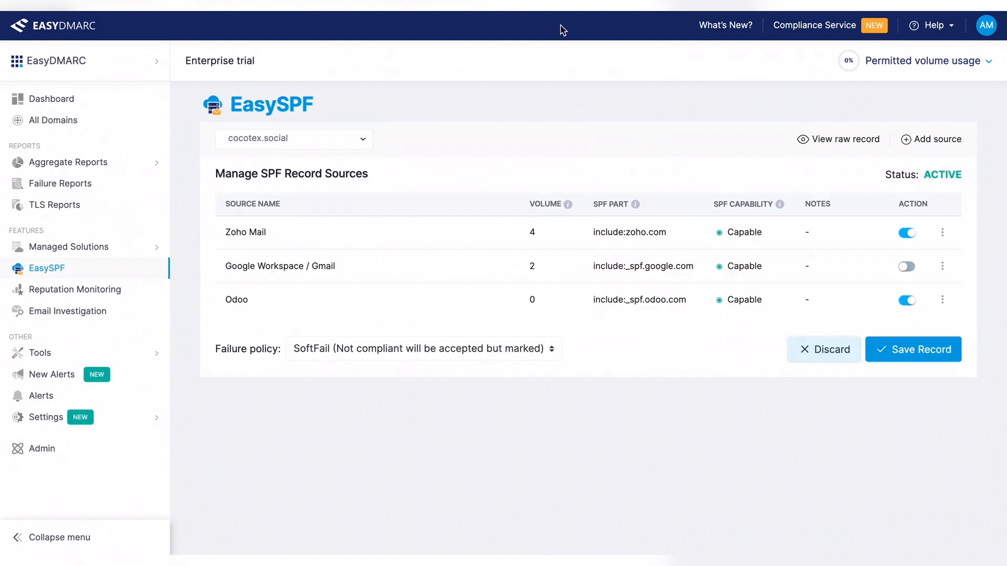
pyautogui.moveTo(591, 172)
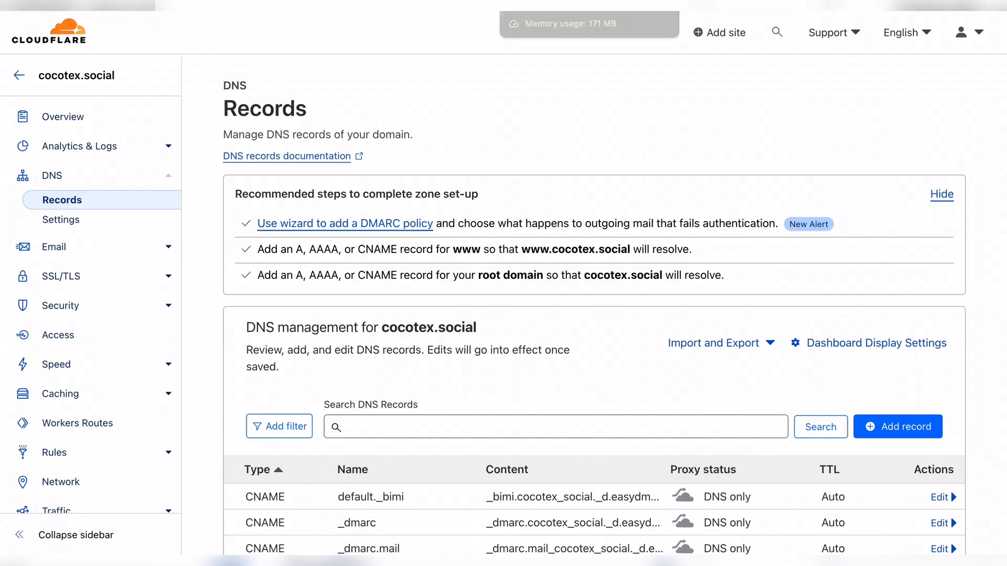
# Scroll the Cloudflare DNS records down to the root domain's v=spf1 TXT record.
pyautogui.scroll(-3)
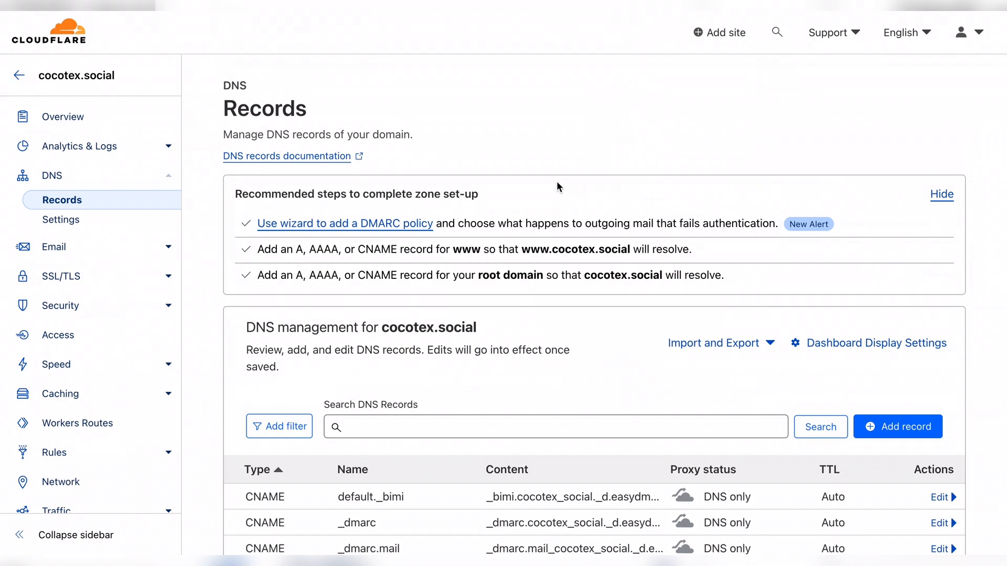
pyautogui.scroll(-3)
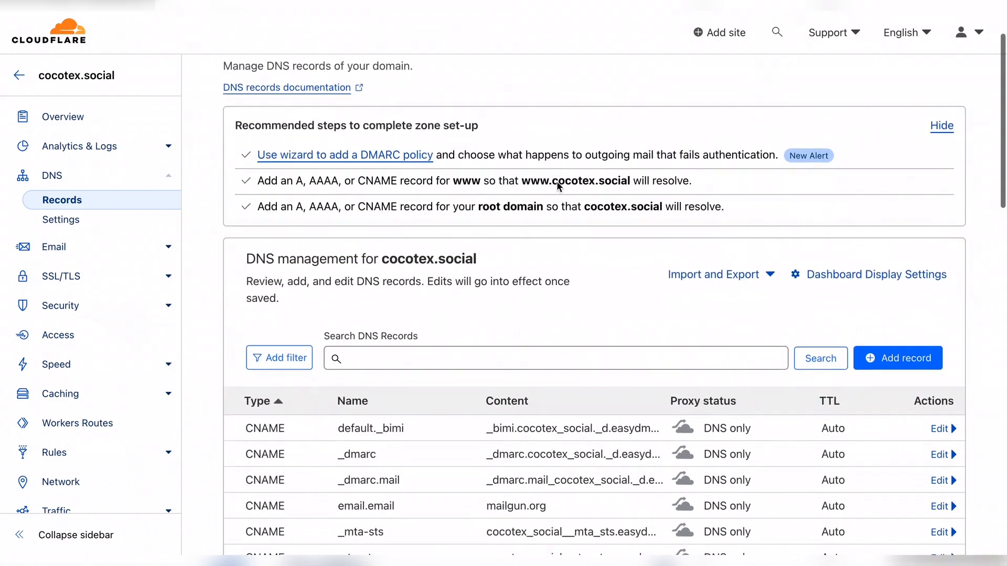
pyautogui.scroll(-3)
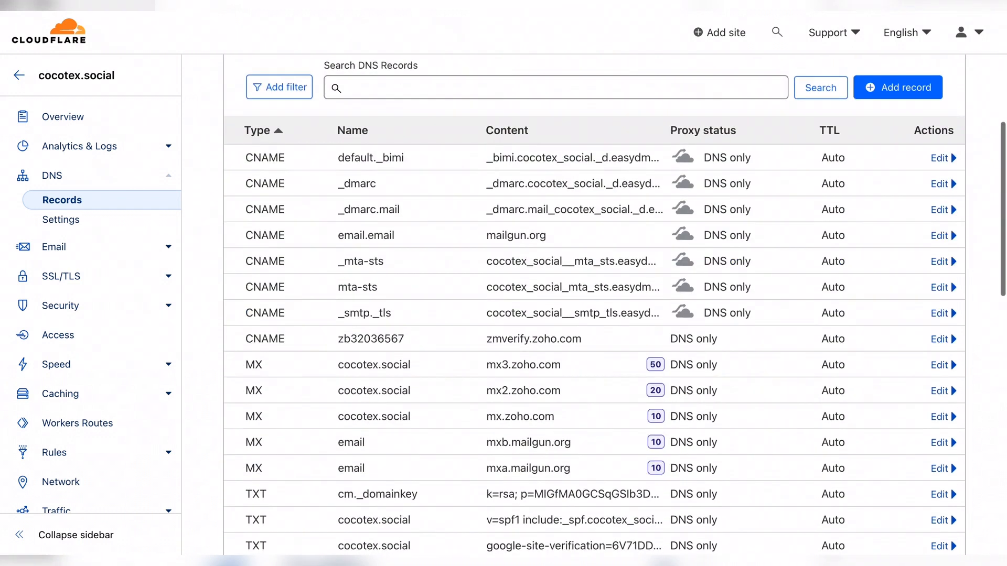
pyautogui.scroll(-3)
pyautogui.write('spf')
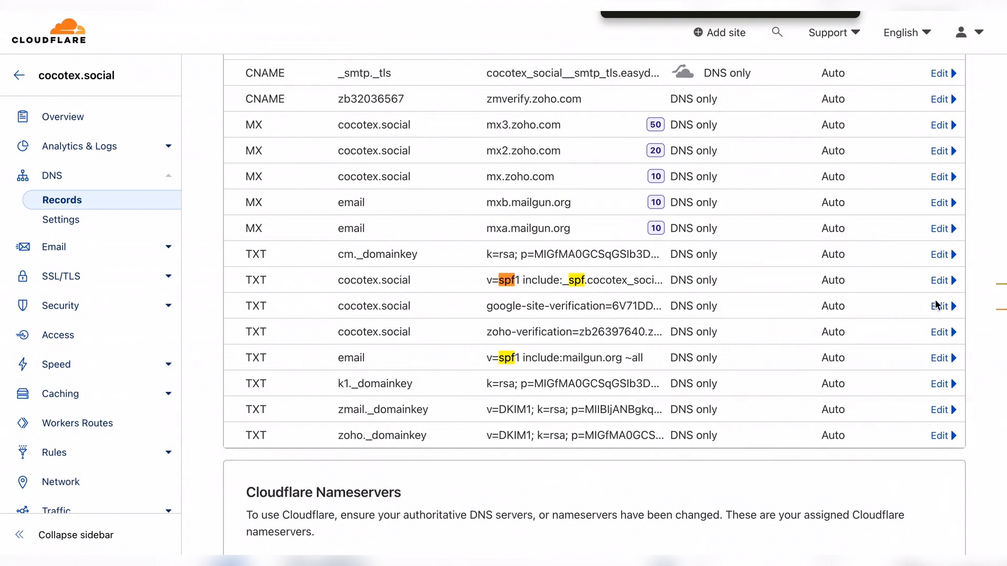
# Append include:_spf.odoo.com before ~all in the root SPF TXT record and save.
pyautogui.click(939, 280)
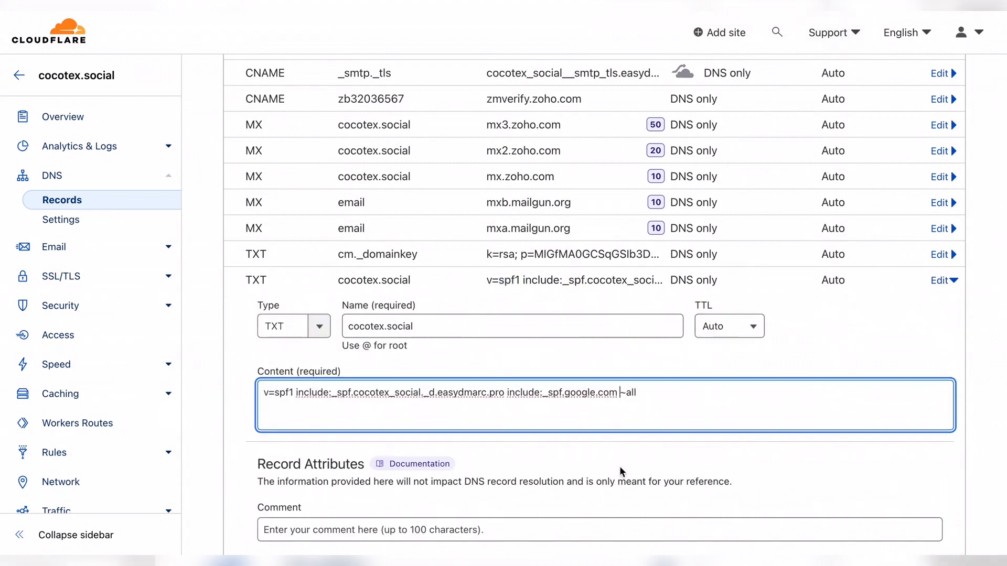
pyautogui.write('include:_spf.c')
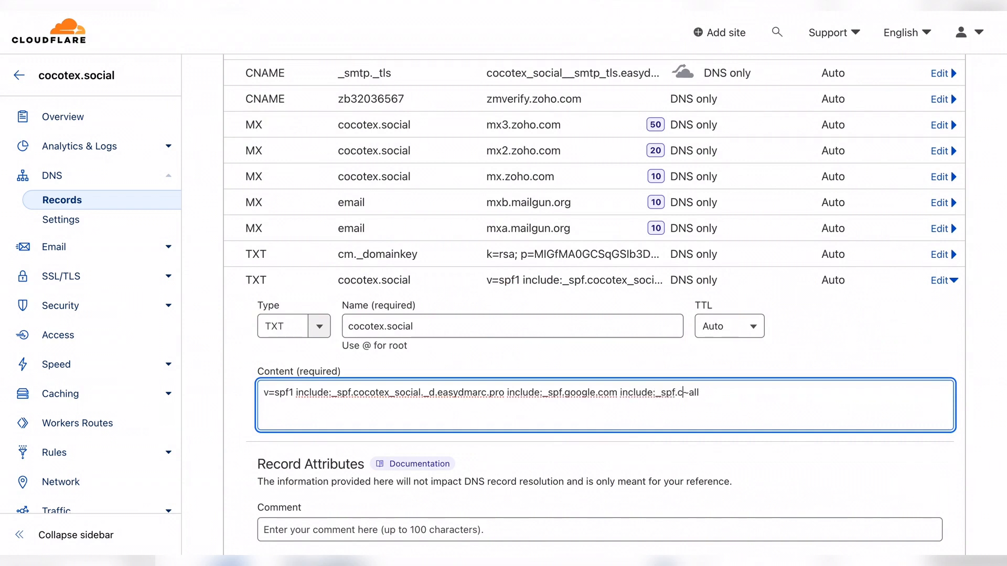
pyautogui.write('odoo.com')
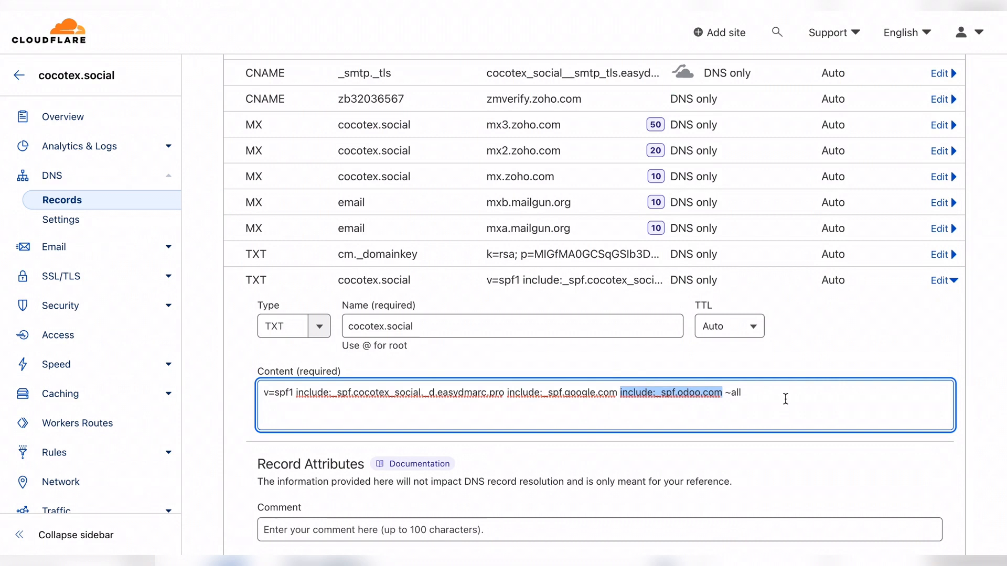
pyautogui.scroll(-3)
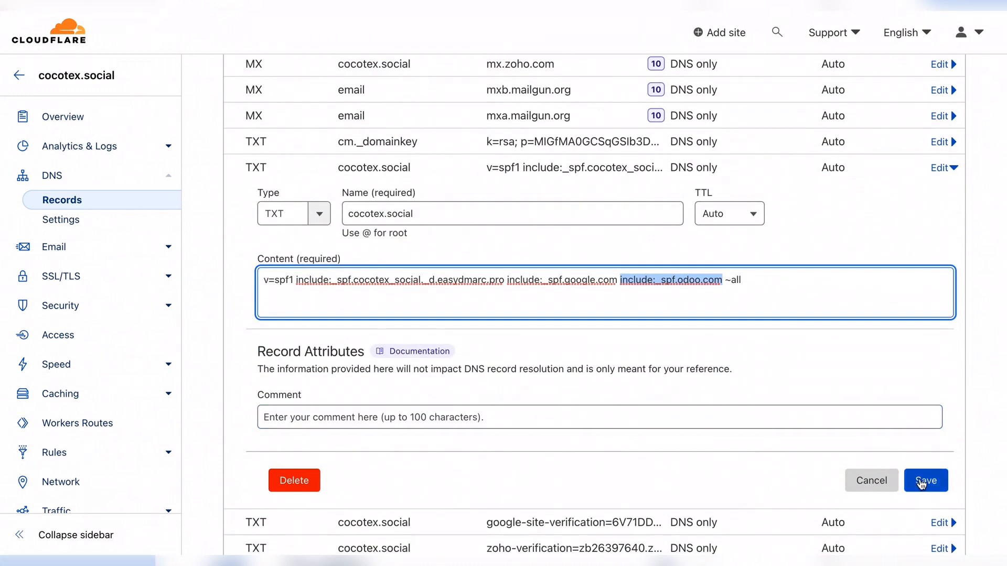
pyautogui.click(925, 481)
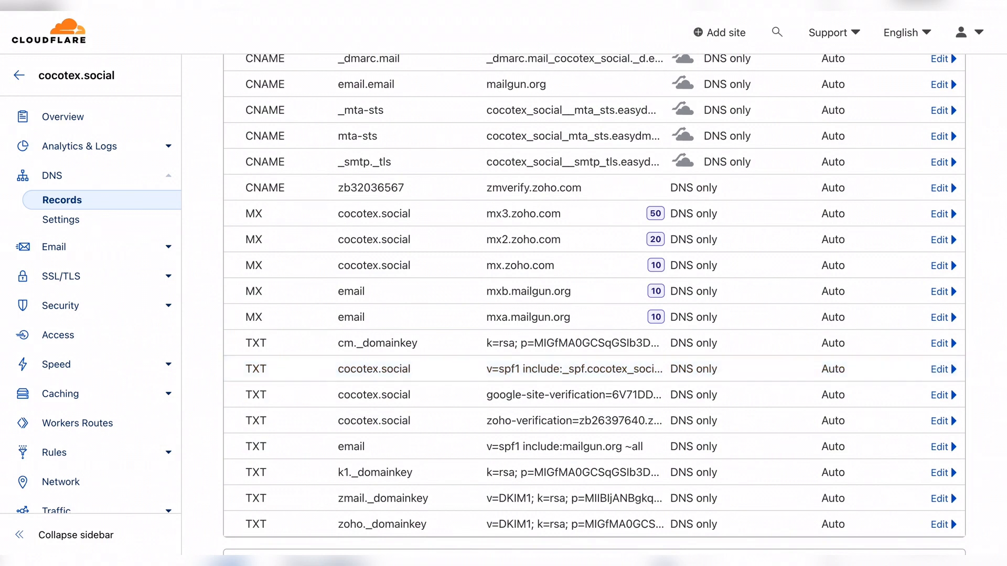
pyautogui.moveTo(790, 264)
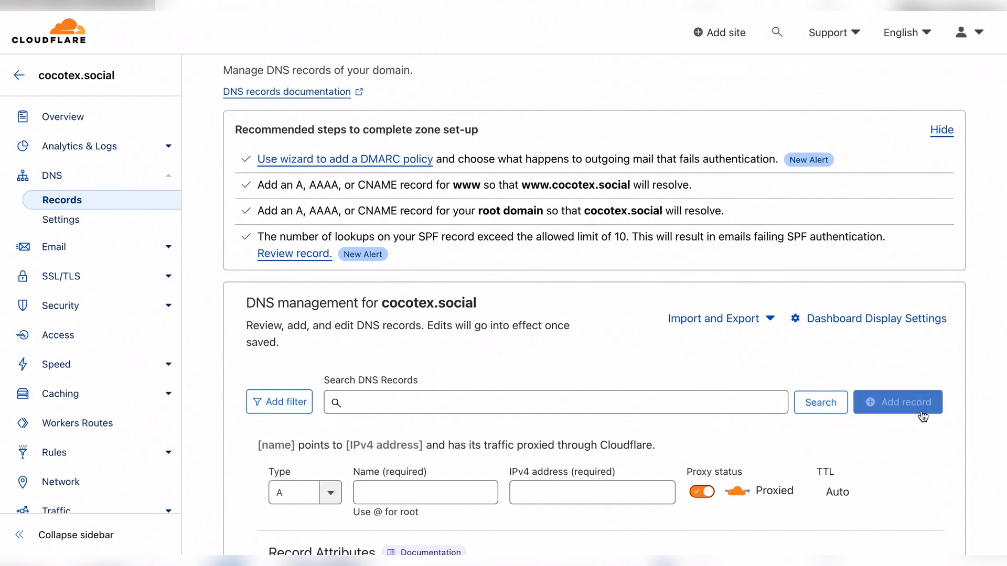
# Save a DNS-only CNAME record odoo._domainkey targeting odoo._domainkey.odoo.com.
pyautogui.scroll(-3)
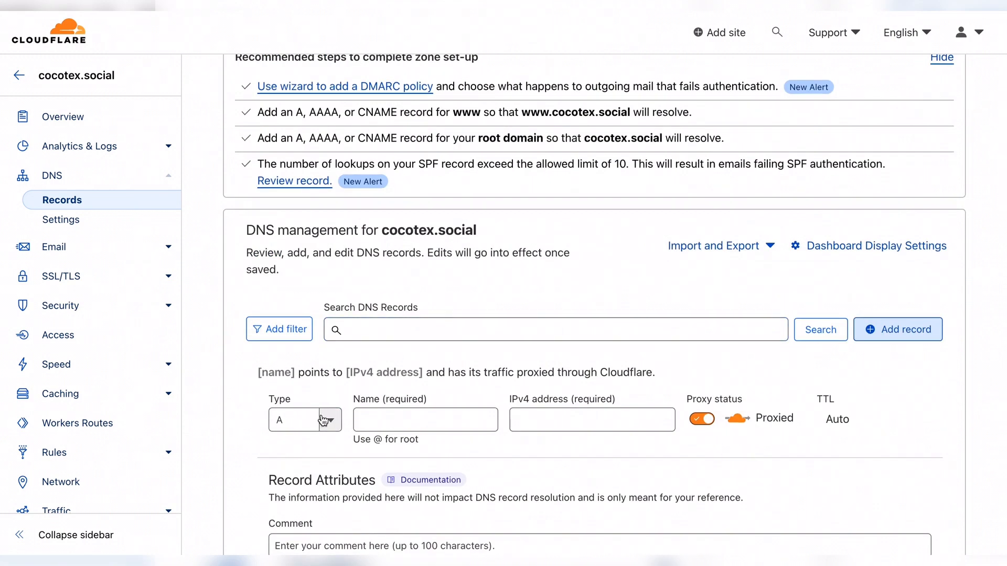
pyautogui.click(304, 419)
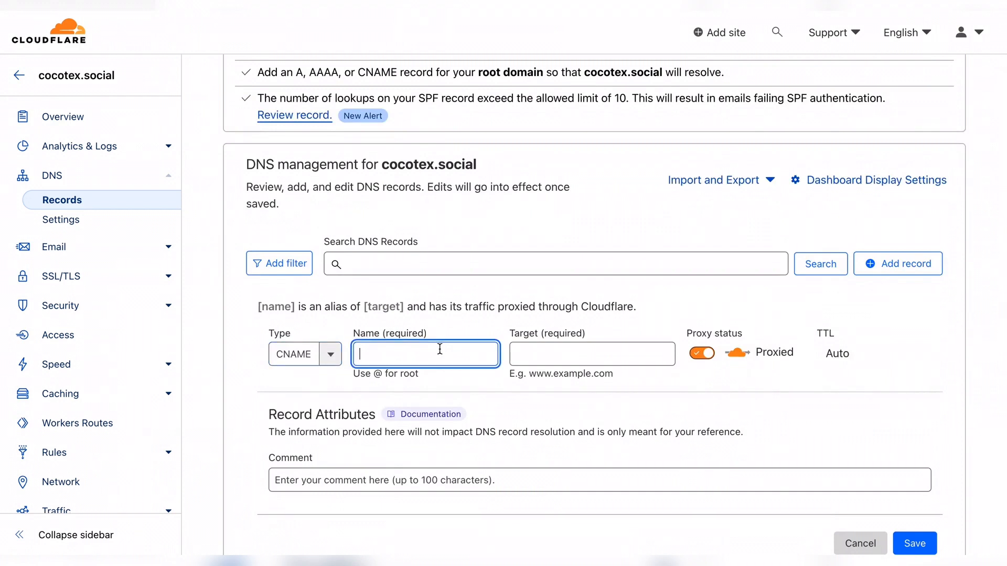
pyautogui.write('odoo._doma')
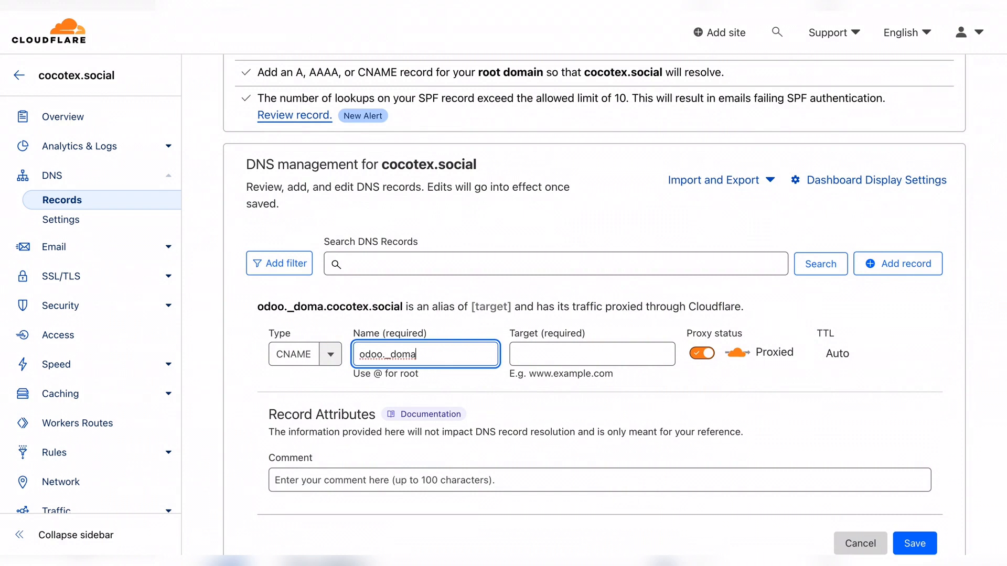
pyautogui.write('inkey')
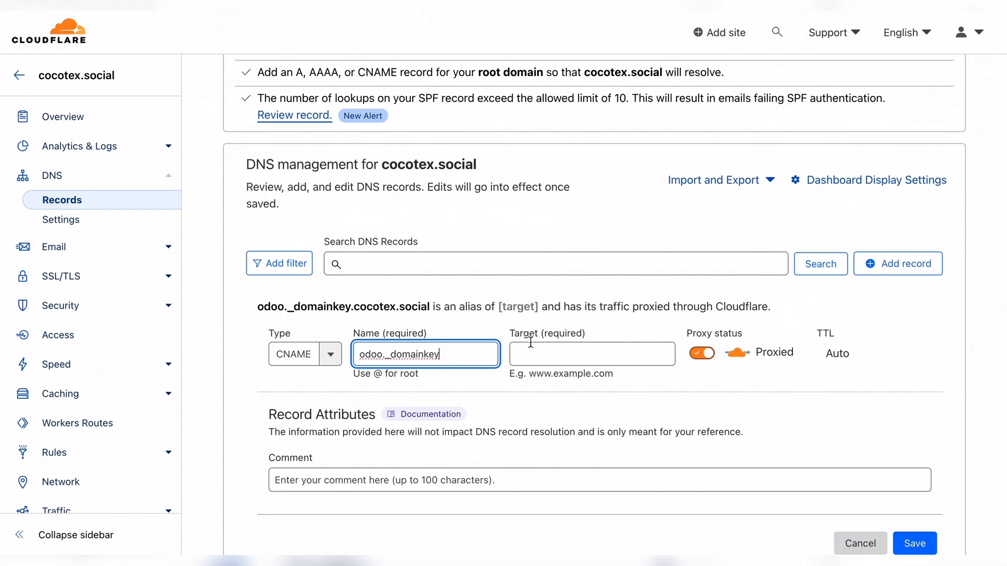
pyautogui.click(591, 353)
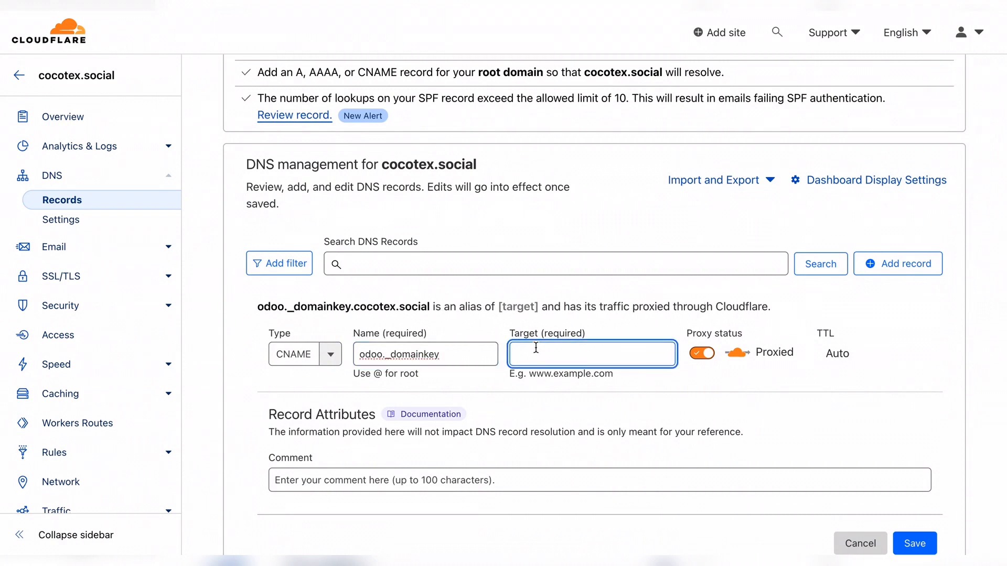
pyautogui.write('odoo._domainkey.odoo.com')
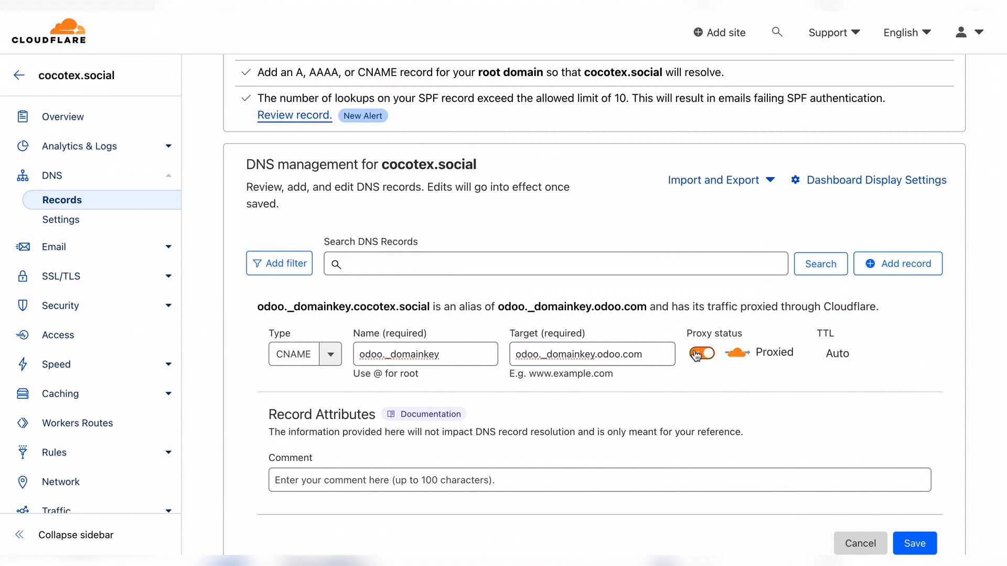
pyautogui.click(700, 353)
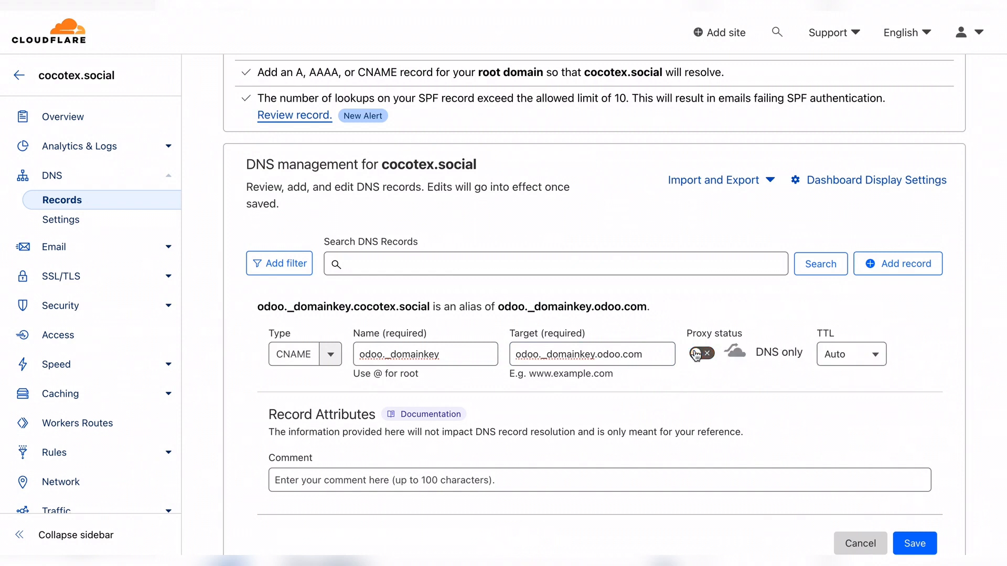
pyautogui.scroll(-3)
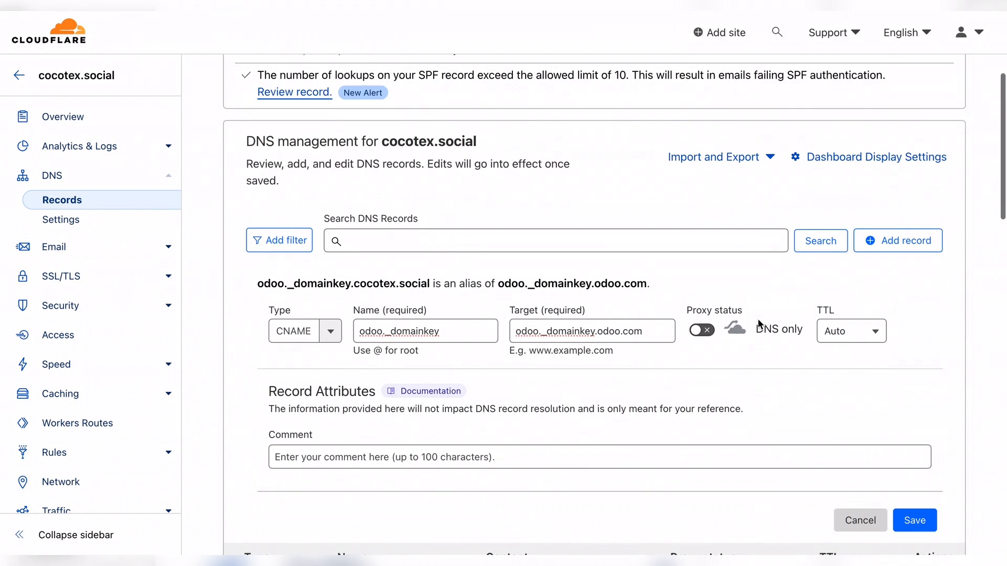
pyautogui.moveTo(912, 500)
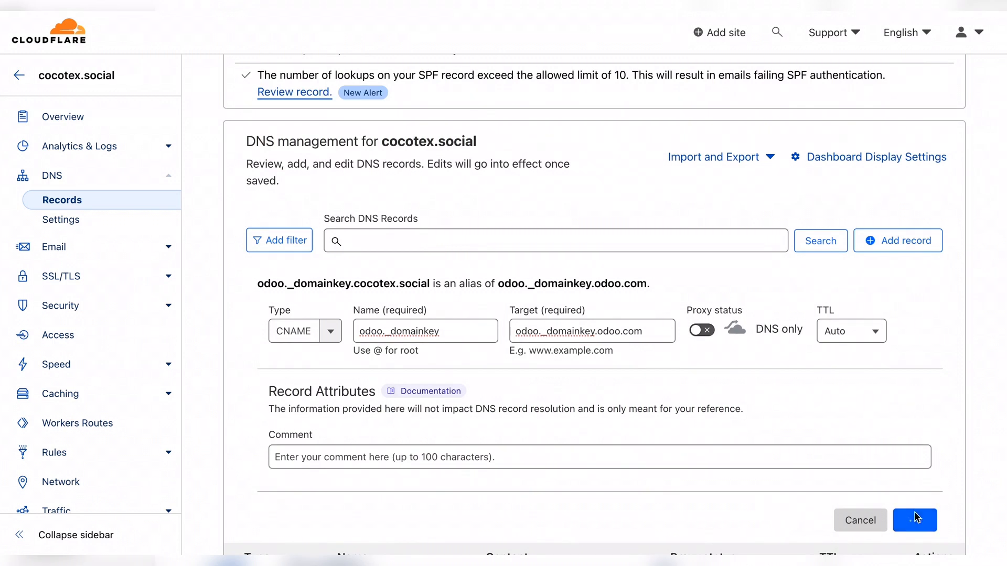
pyautogui.click(913, 521)
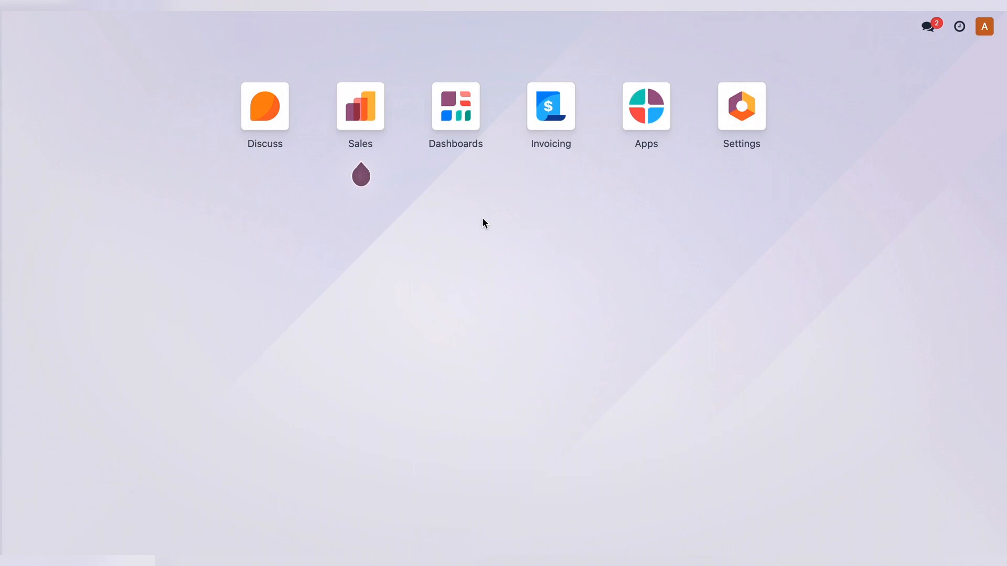
pyautogui.moveTo(741, 106)
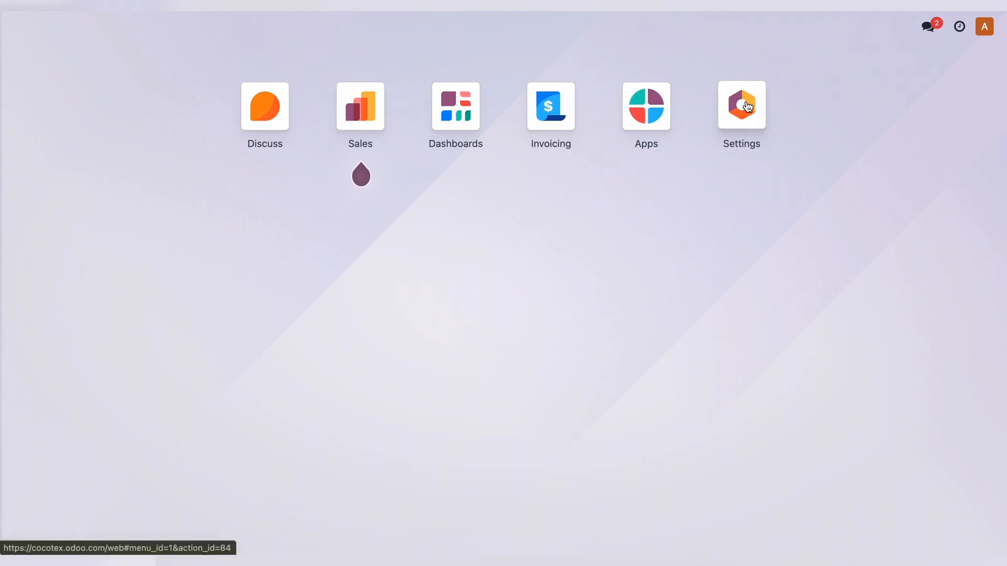
# Launch the Settings app from the Odoo home screen.
pyautogui.click(741, 106)
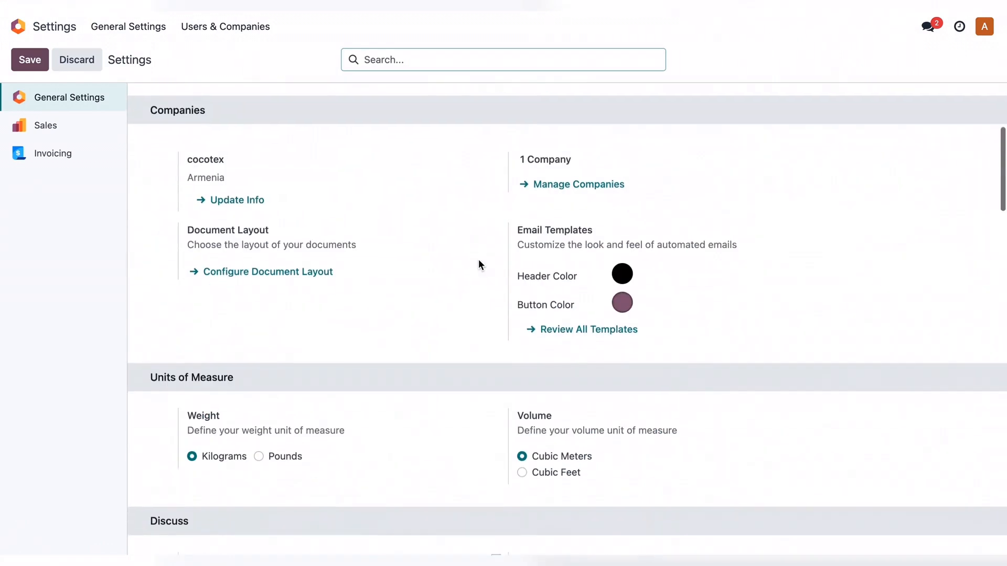
# Enter cocotex.social as the Discuss Alias Domain and save the settings.
pyautogui.scroll(-3)
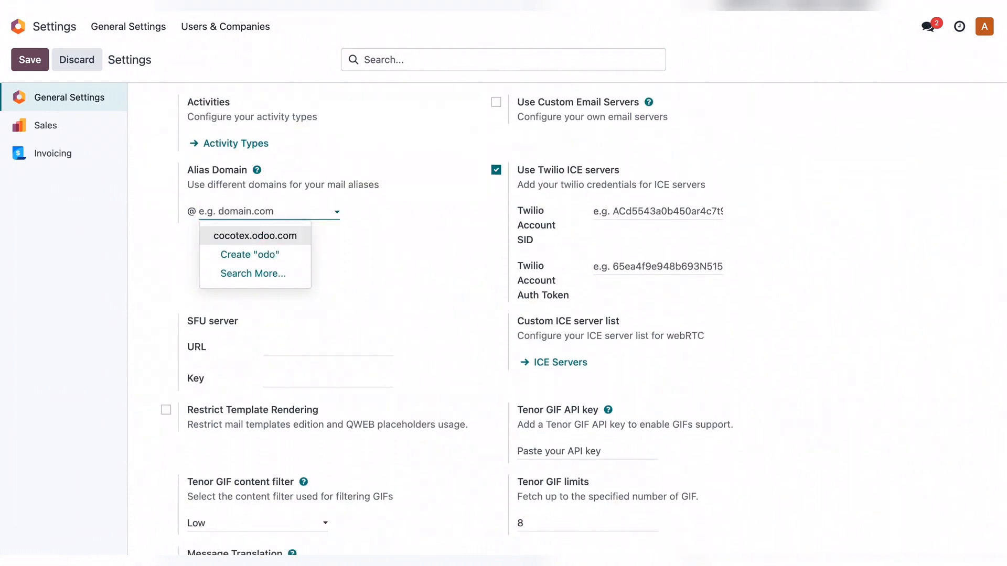
pyautogui.write('cocotex.social')
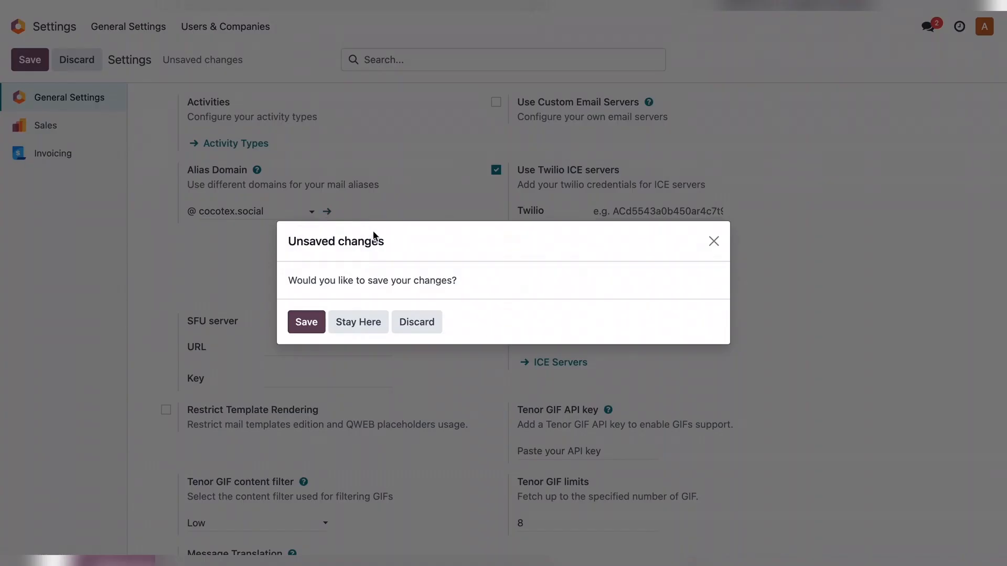
pyautogui.click(306, 322)
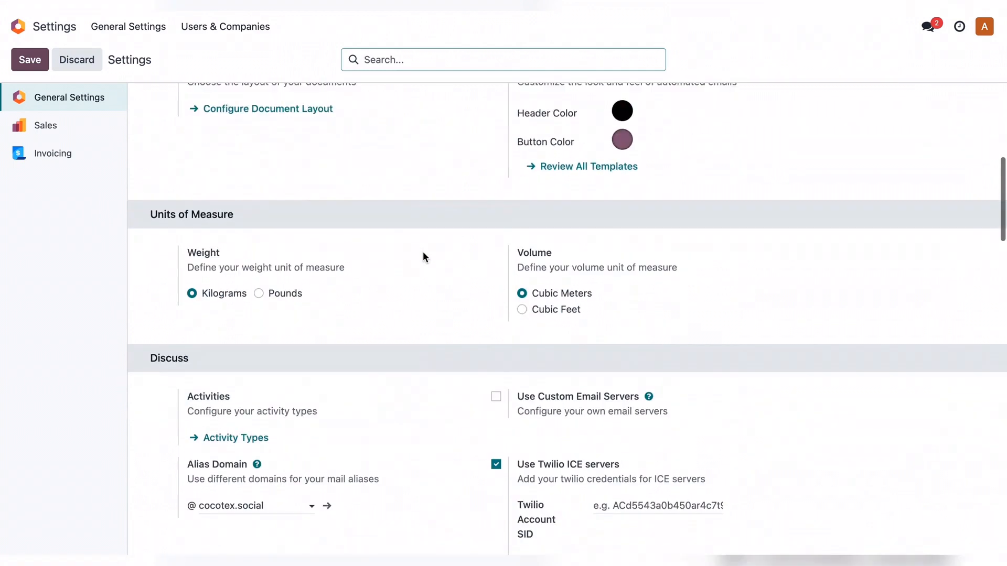
pyautogui.scroll(-3)
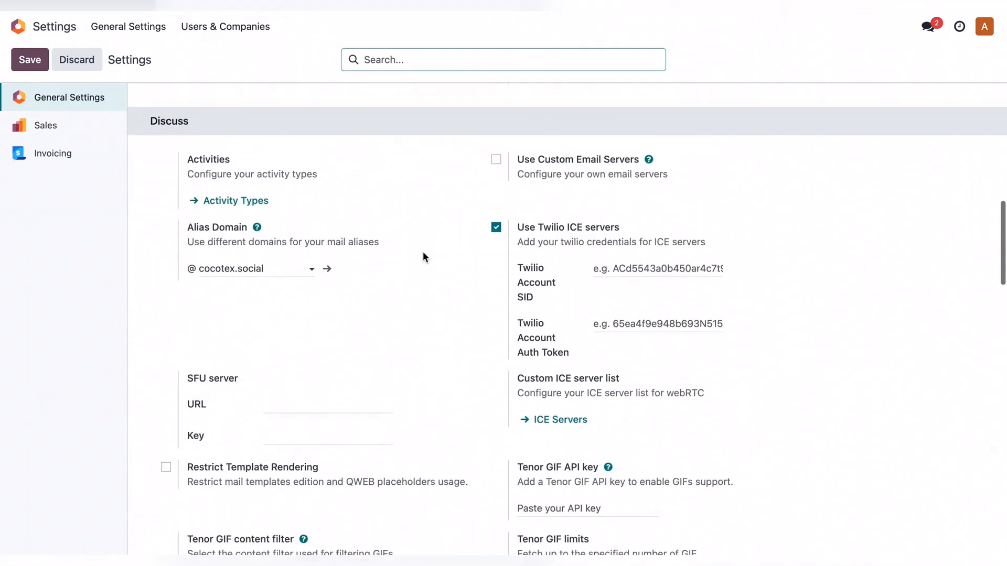
pyautogui.scroll(3)
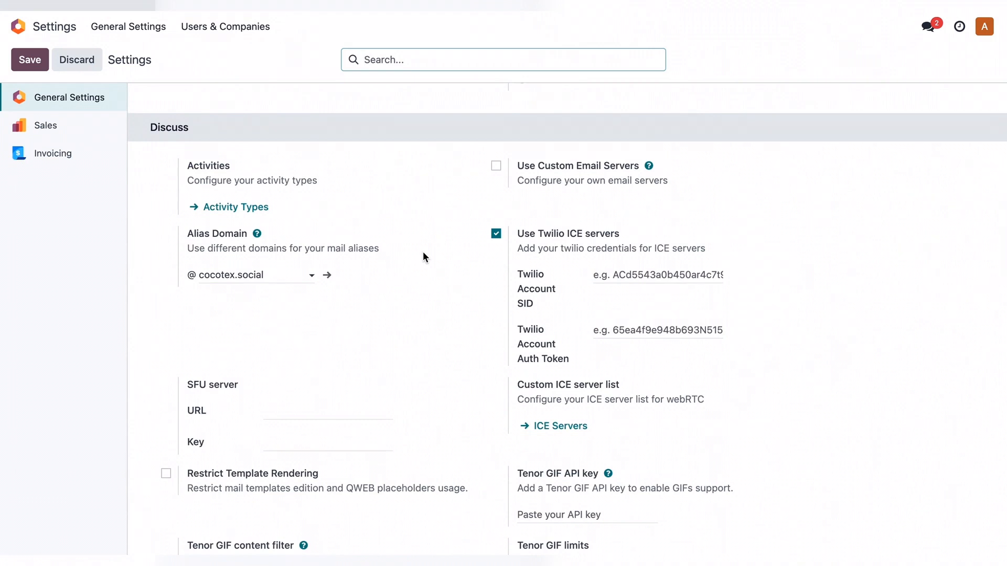